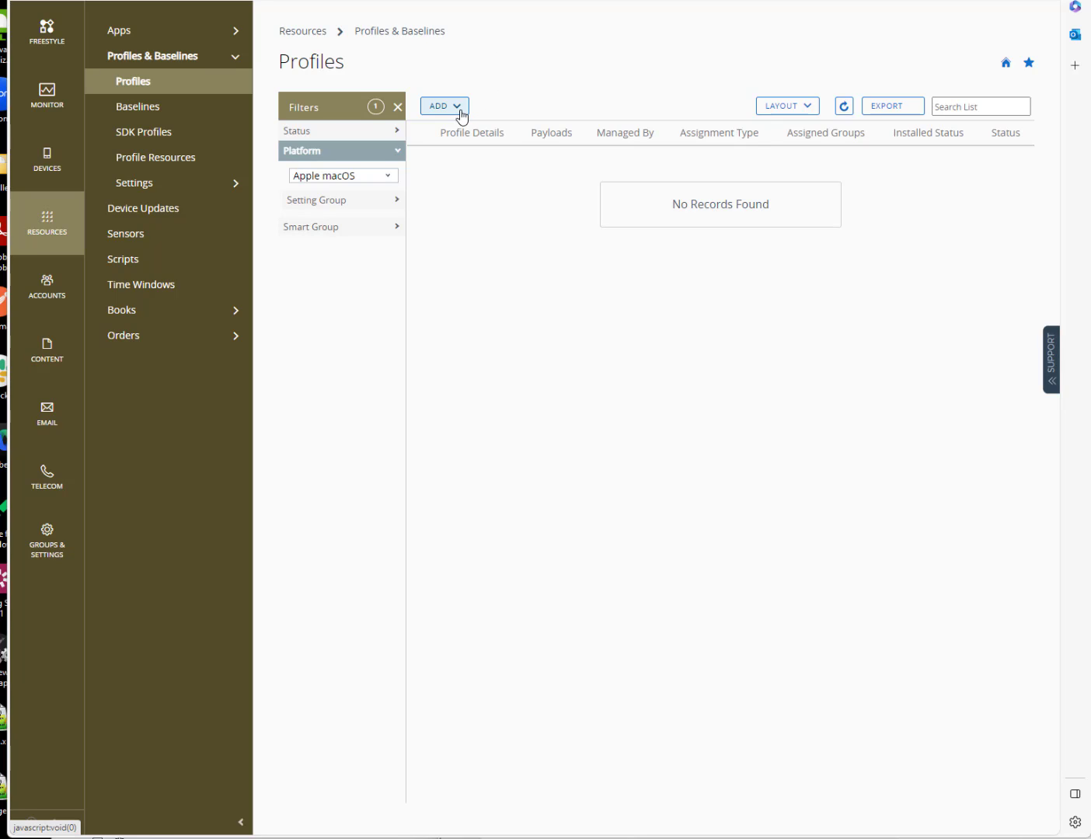
- Begin a new Device Profile from Add Profile on the Profiles page
click(443, 105)
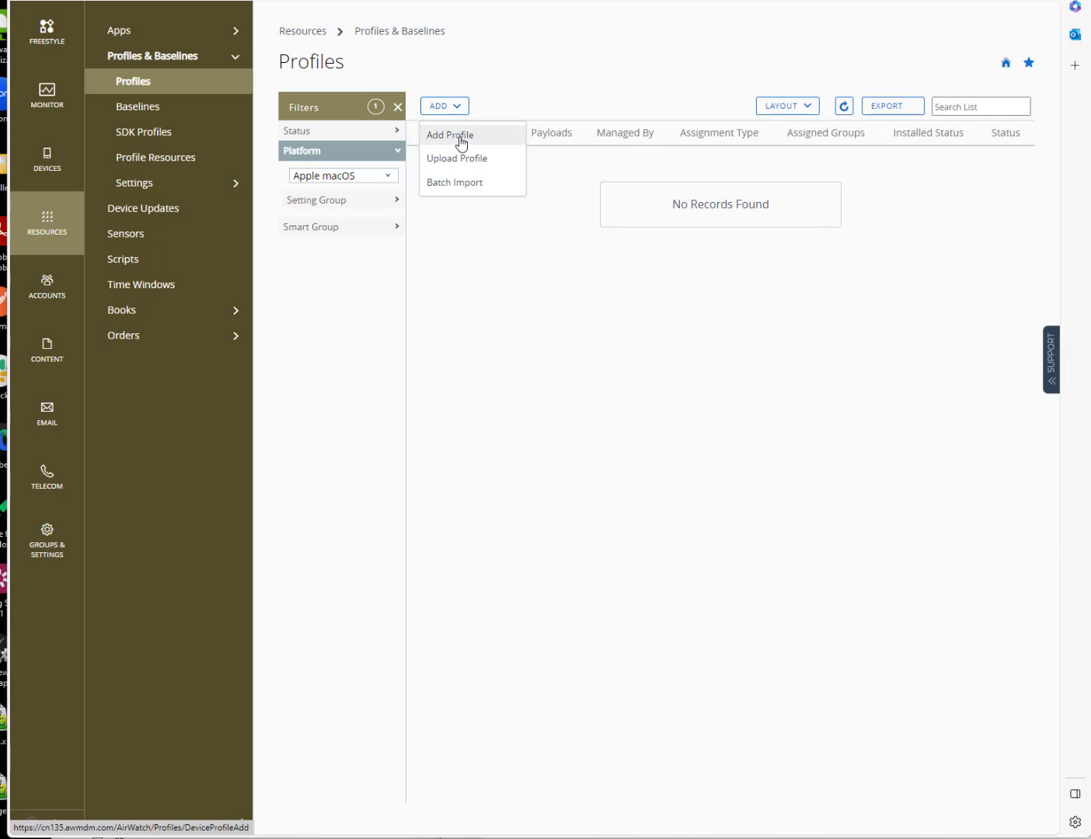
click(449, 134)
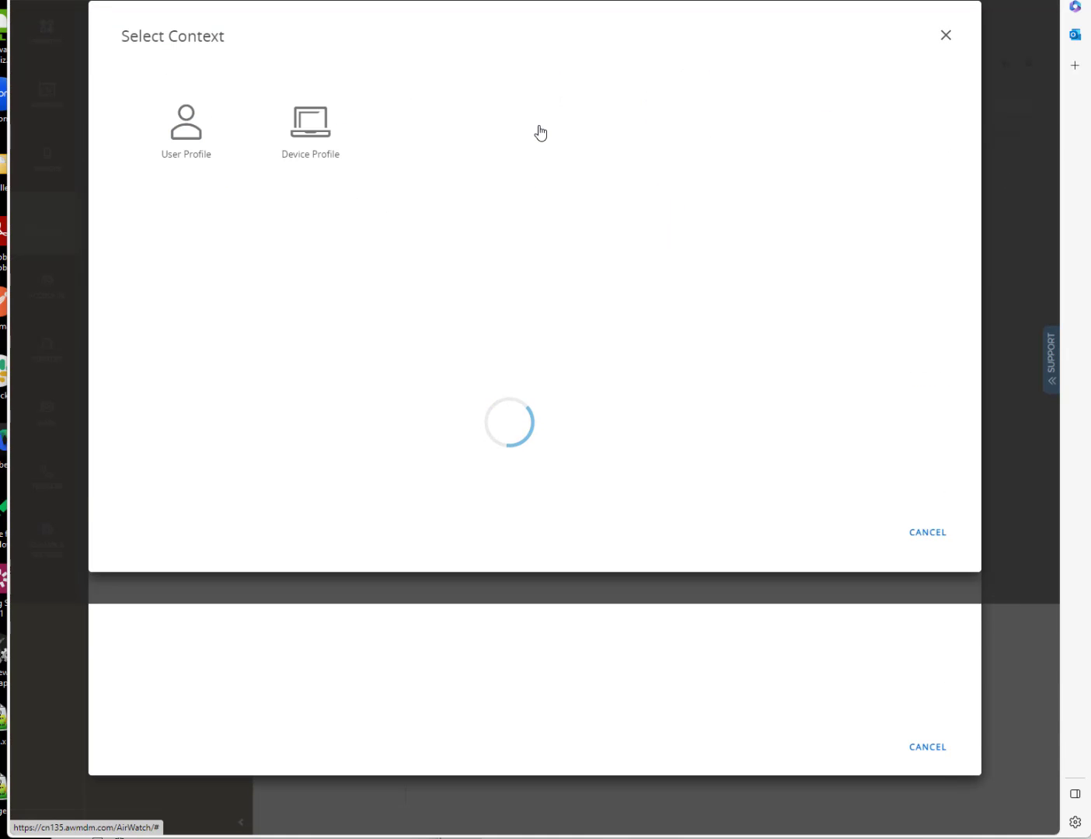
click(309, 125)
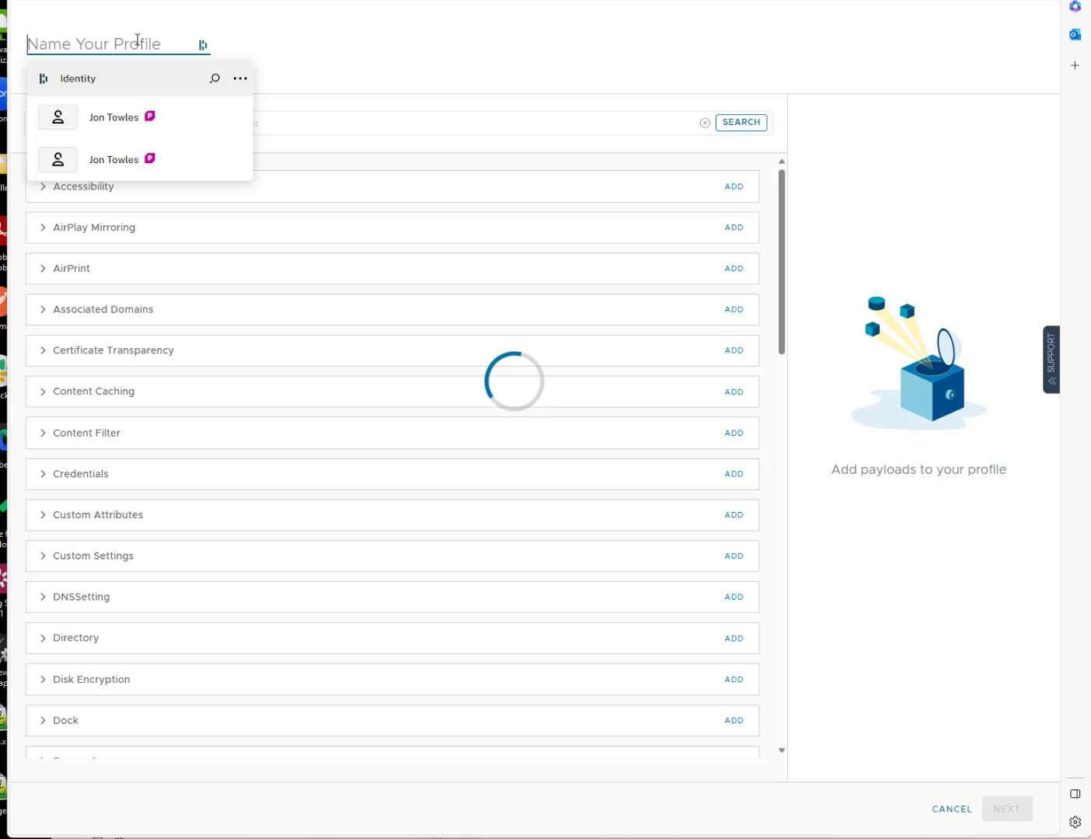
- Name the profile 'Okta Desktop SSO' and scroll the payload list down to SSO Extension
text(Okta D)
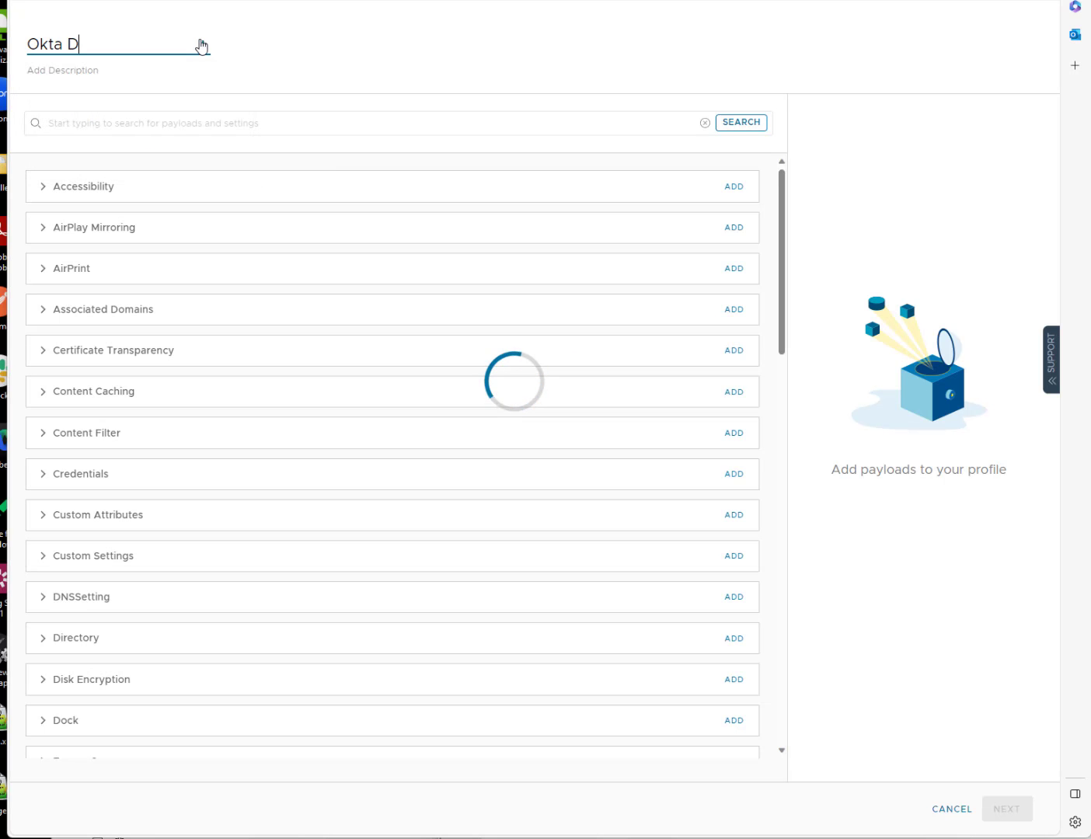
text(esktop SSO)
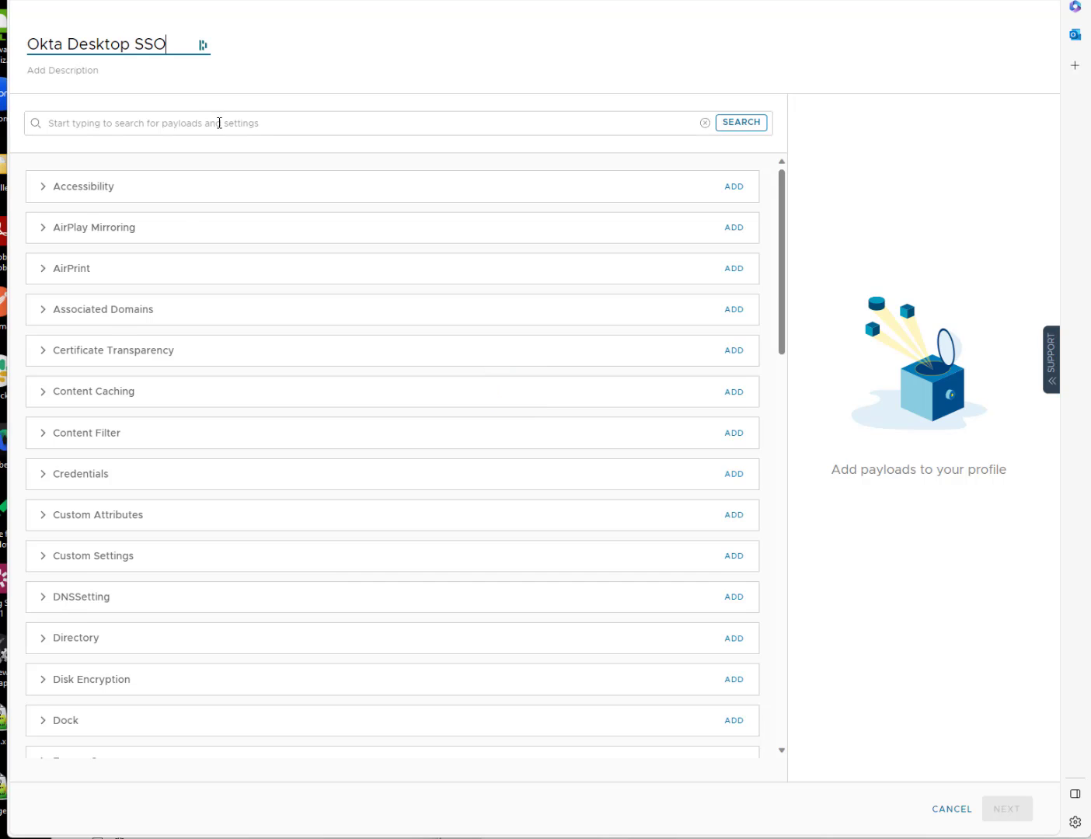
scroll(down, 3)
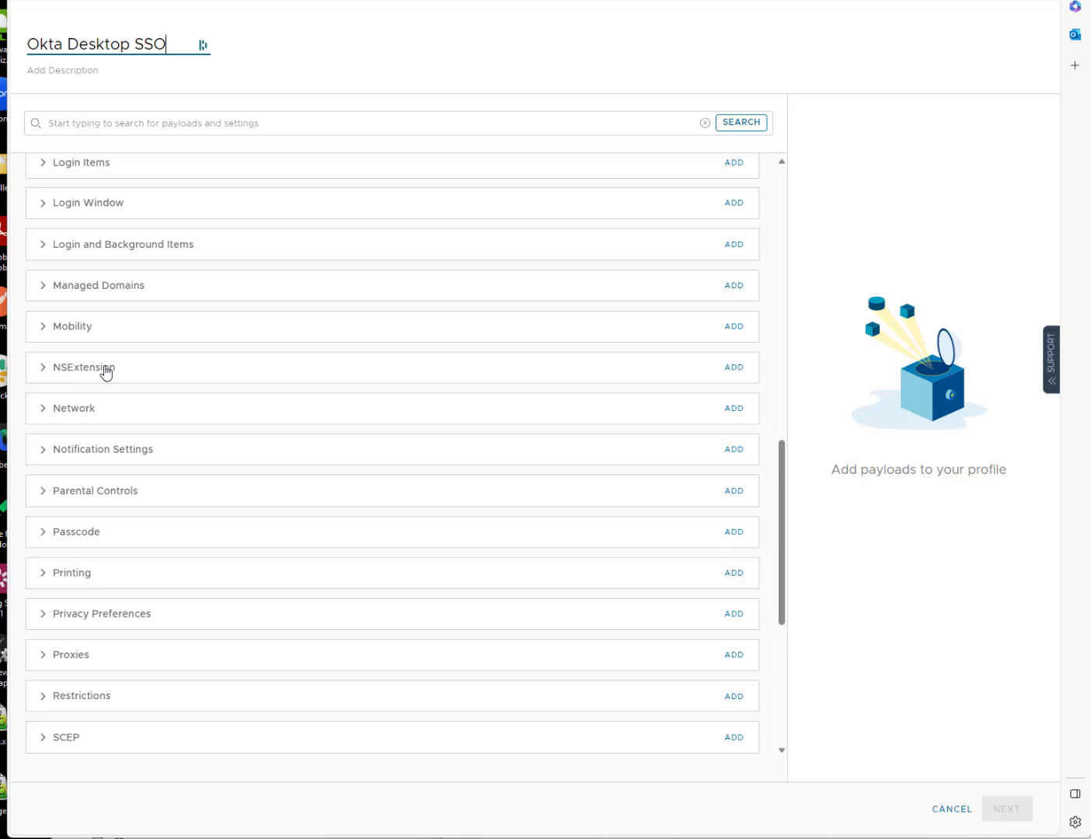
scroll(down, 3)
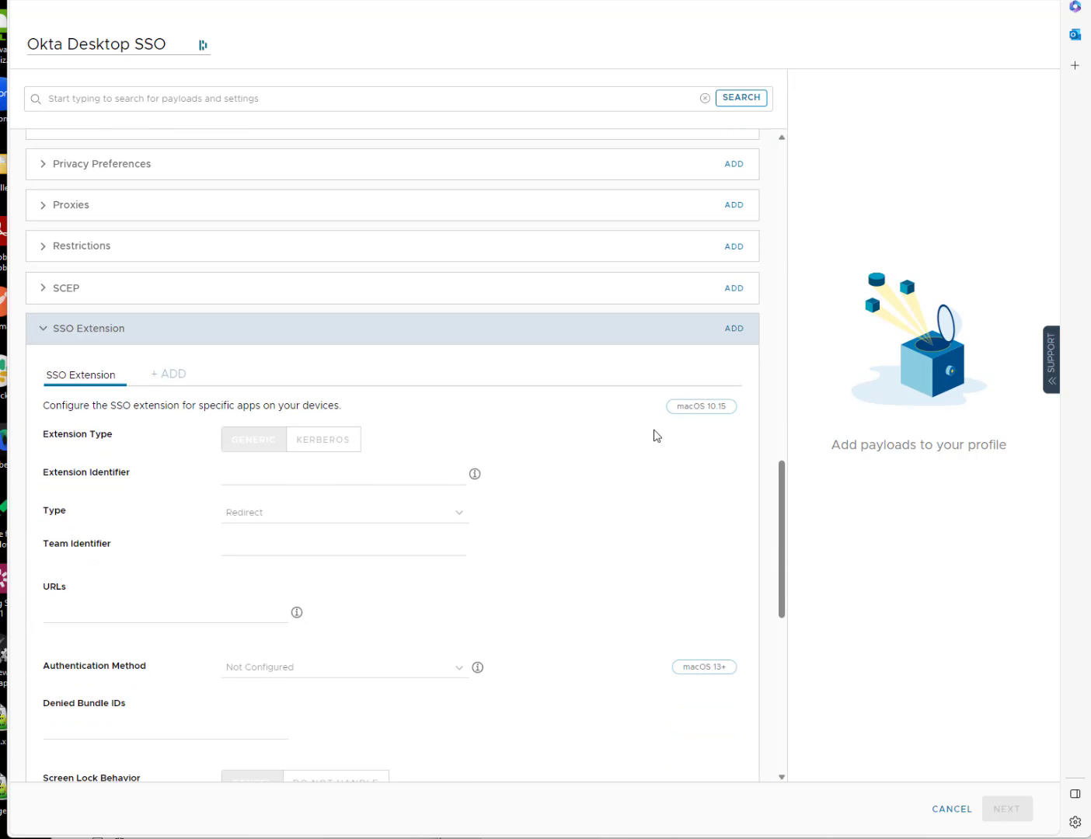
- Add SSO Extension with identifier com.okta.mobile.auth-service-extension, type Redirect, team identifier B7F62B65BN
click(732, 328)
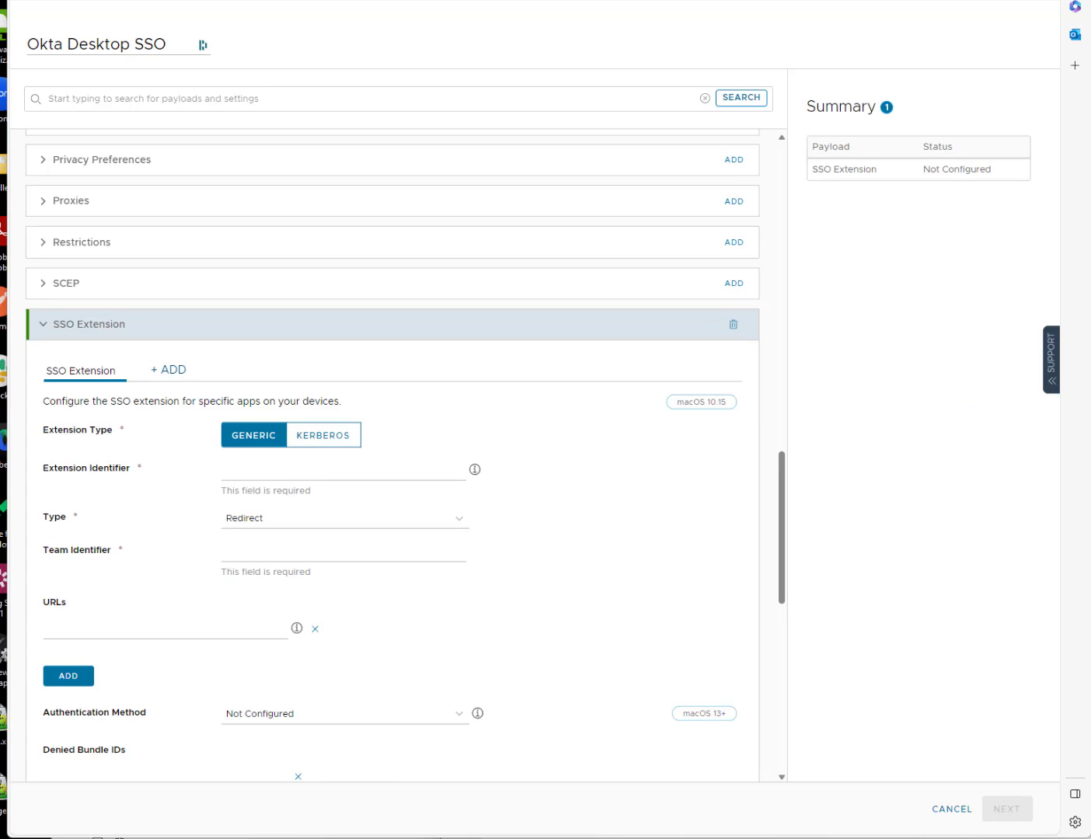
text(com.okta.mobile.auth-service-extension)
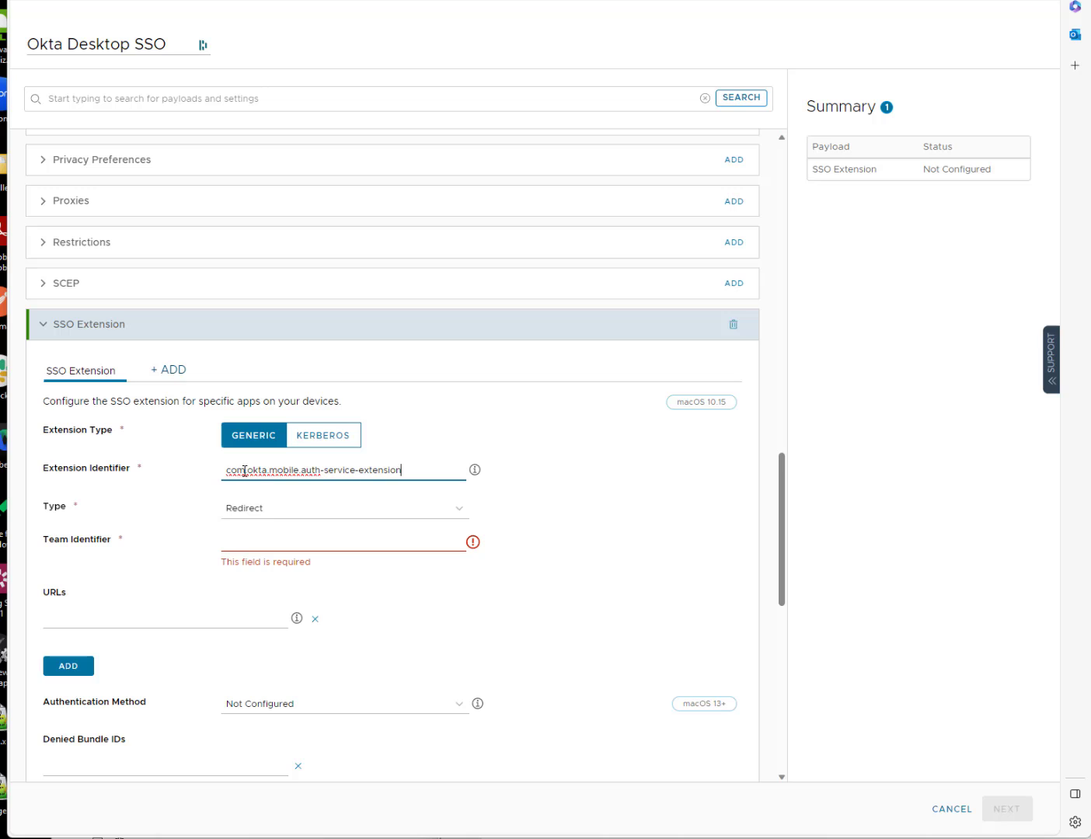
mouse_move(257, 510)
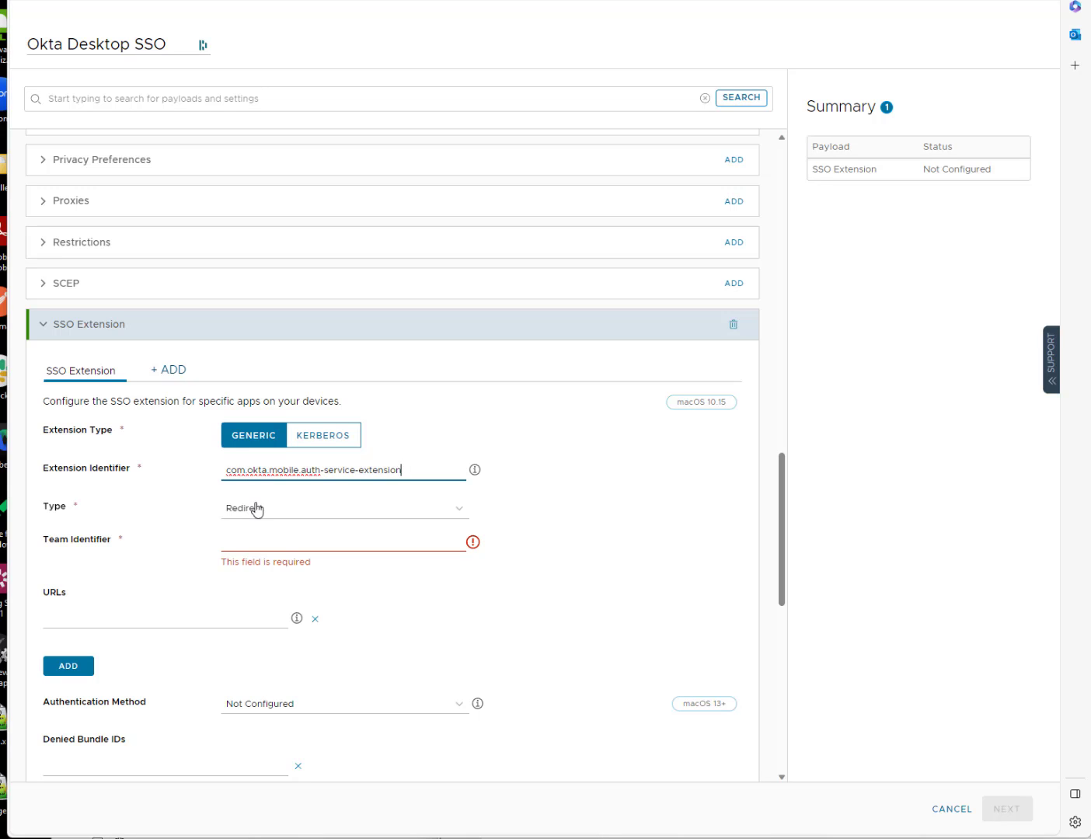
click(345, 508)
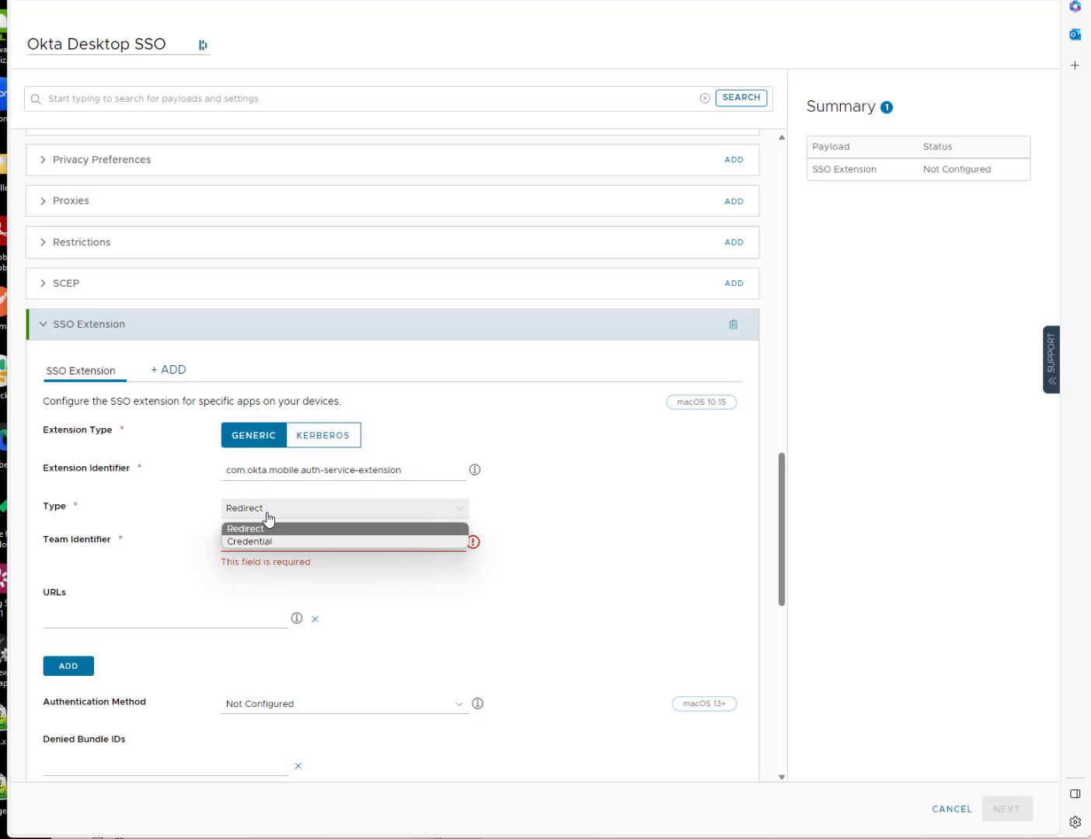
click(243, 509)
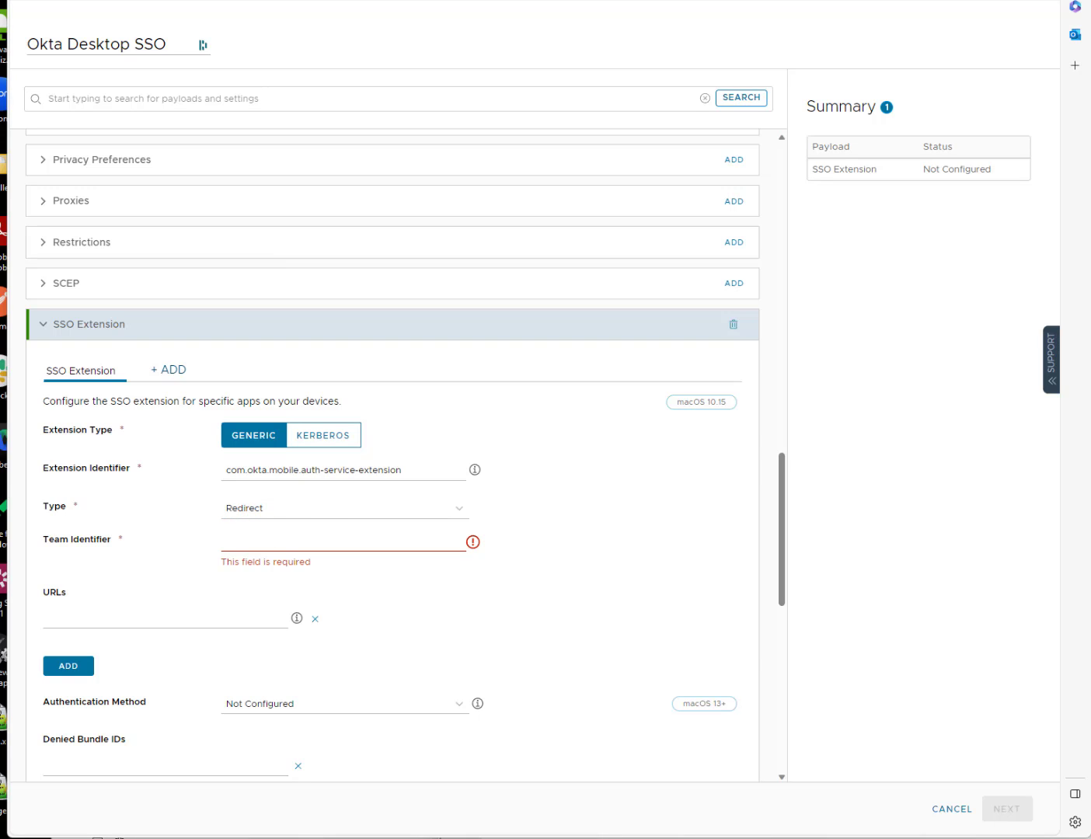
click(311, 542)
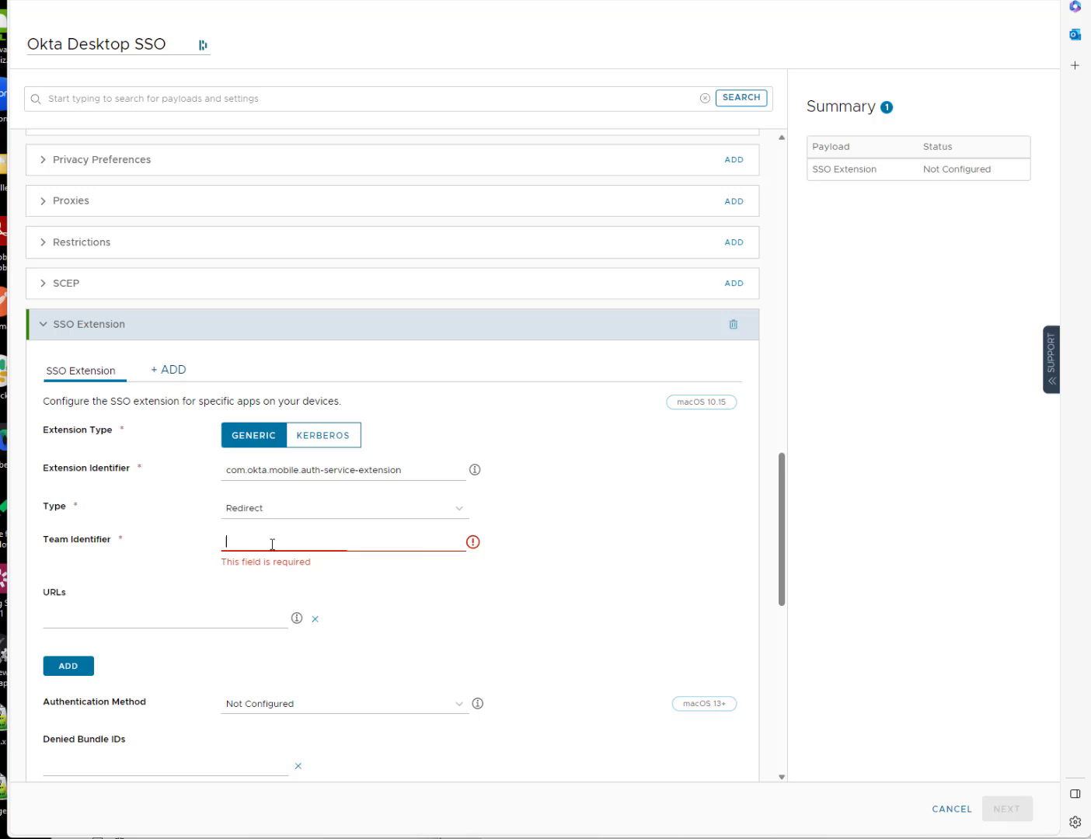
text(B7F62B65BN)
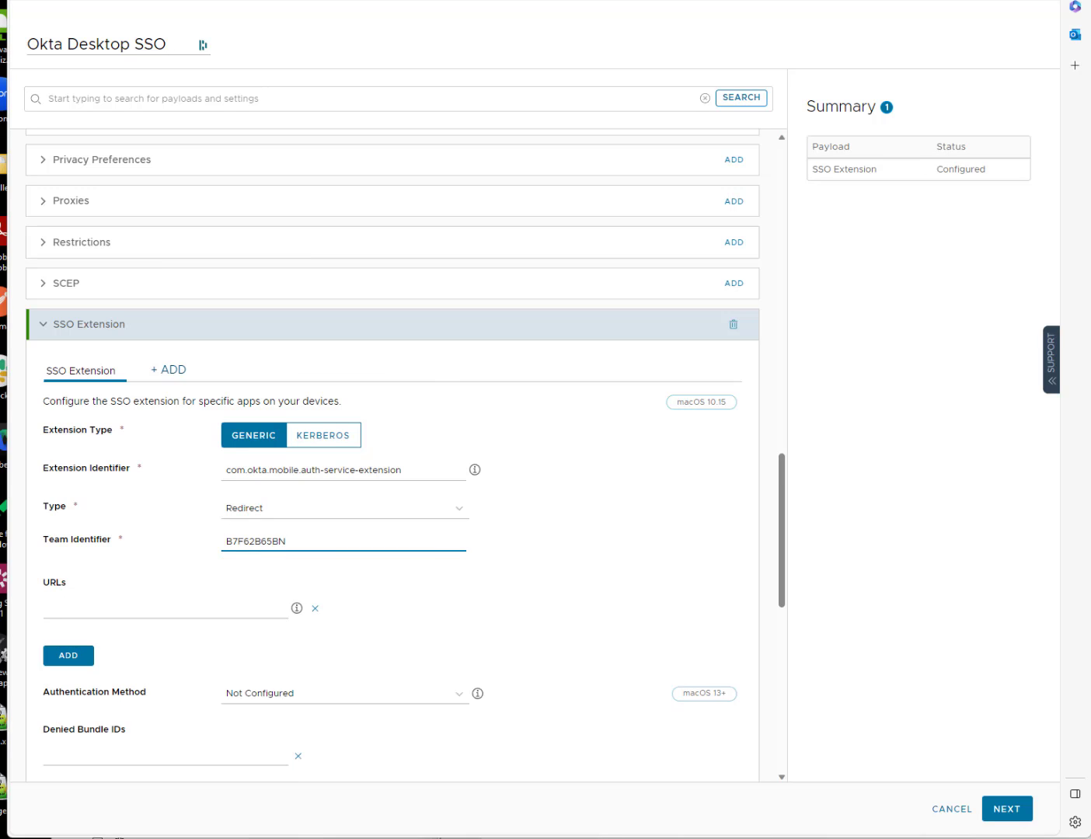
mouse_move(507, 569)
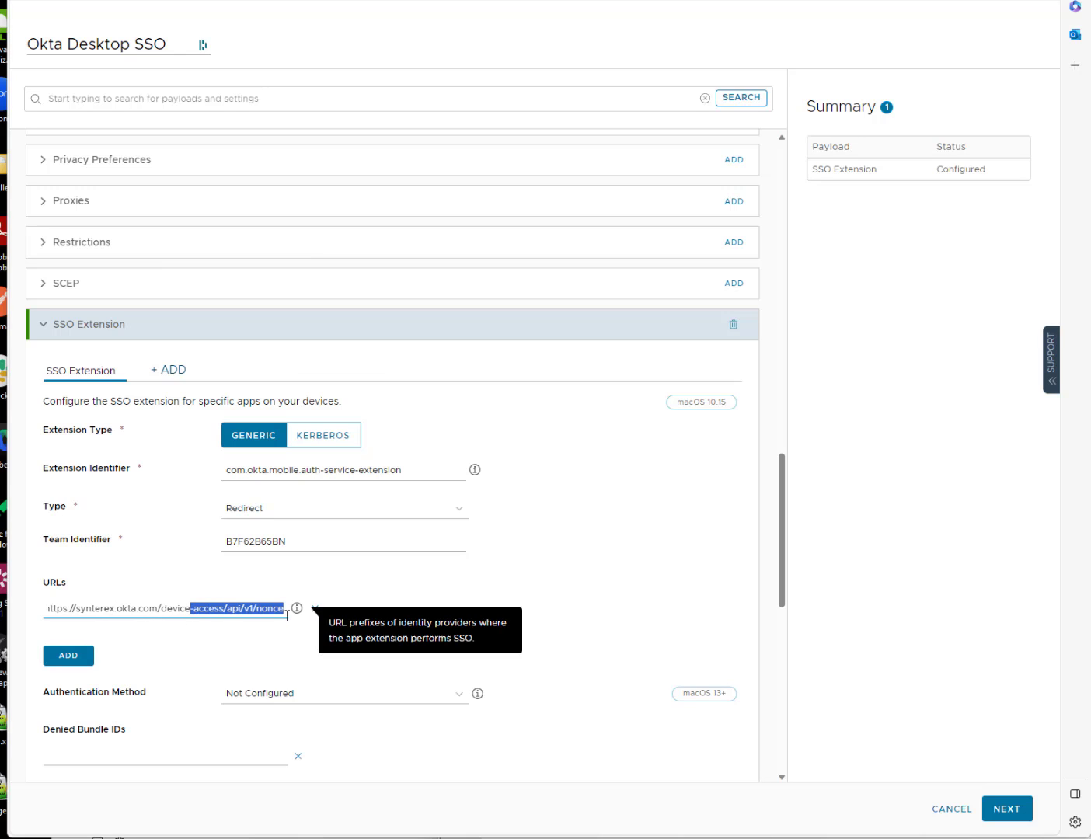
click(69, 656)
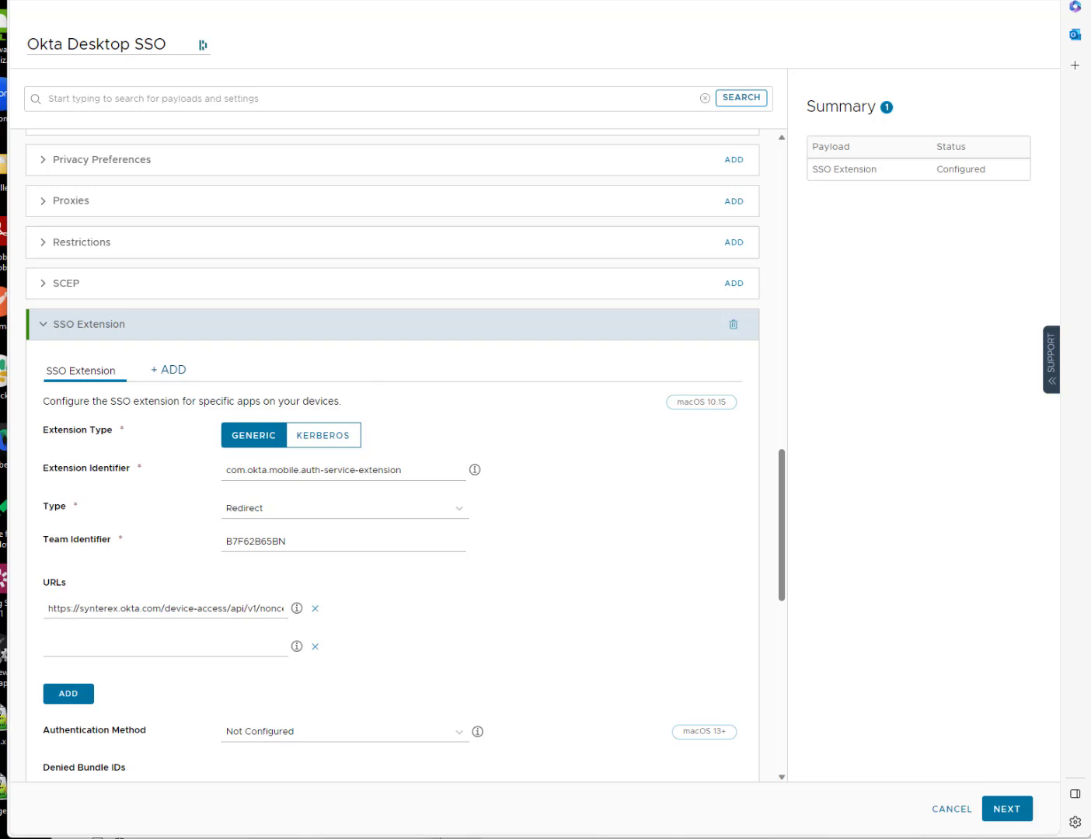
click(165, 647)
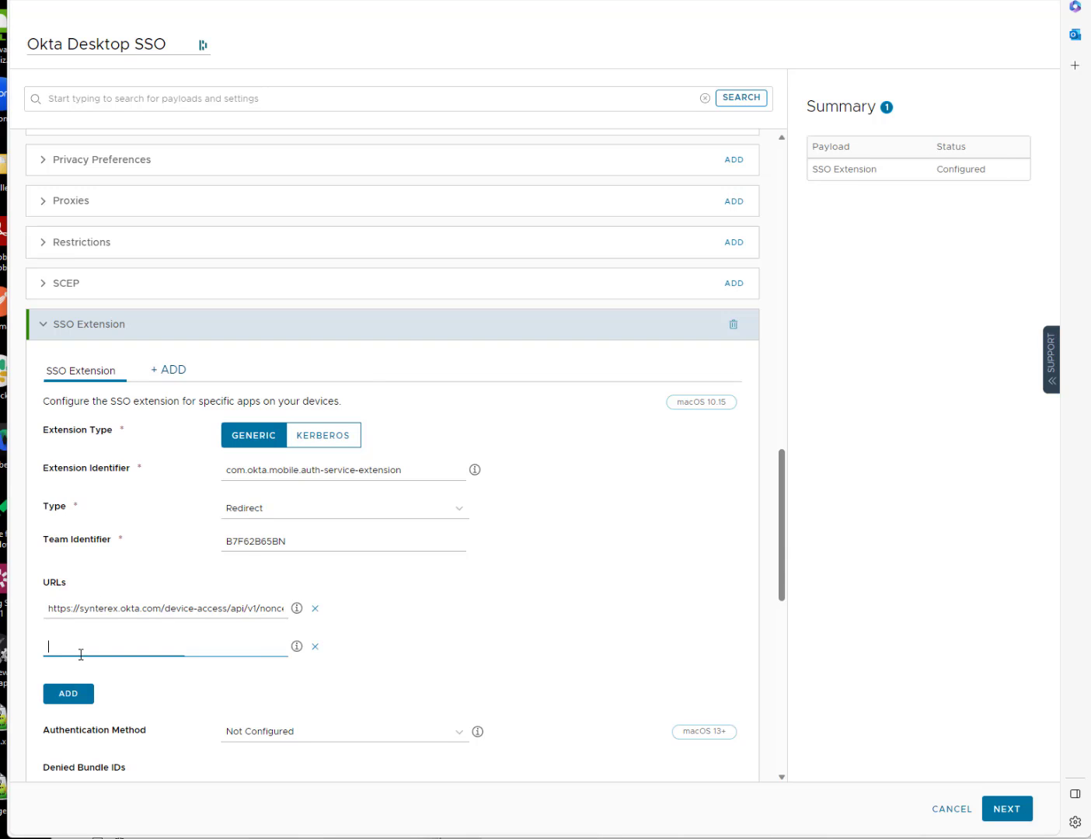
text(https://customerorg.okta.com/oauth2/v1/token)
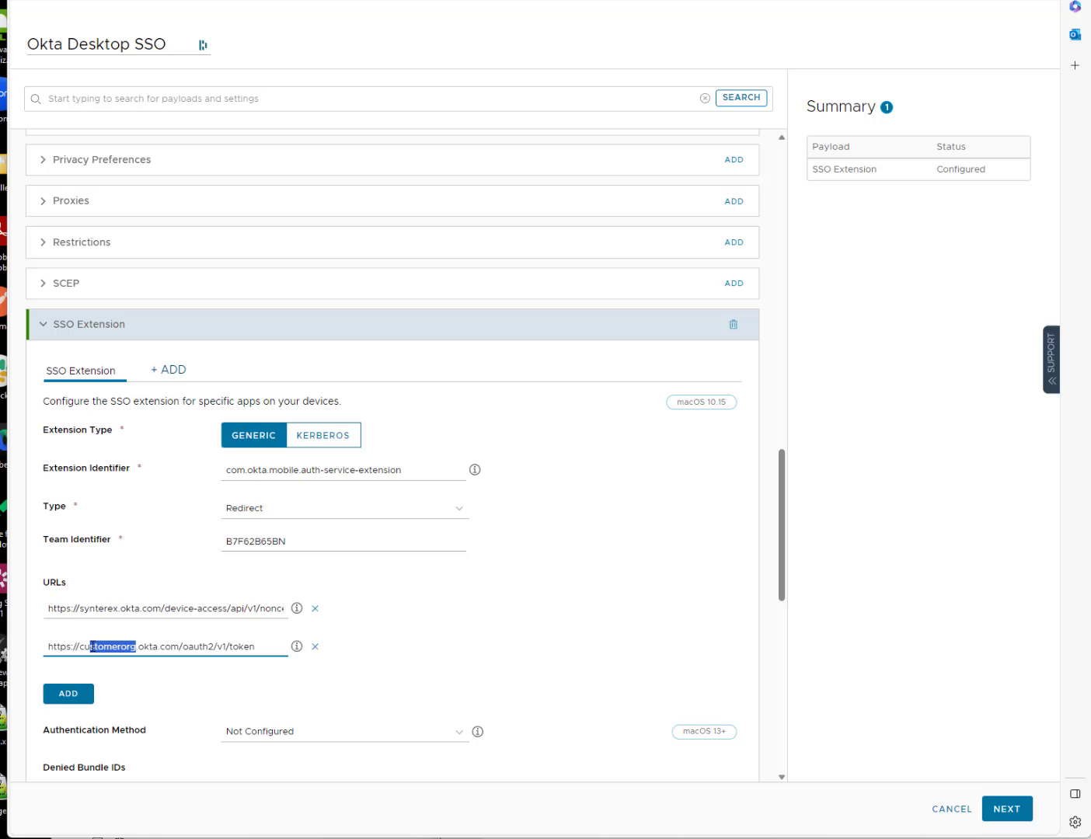
text(syn)
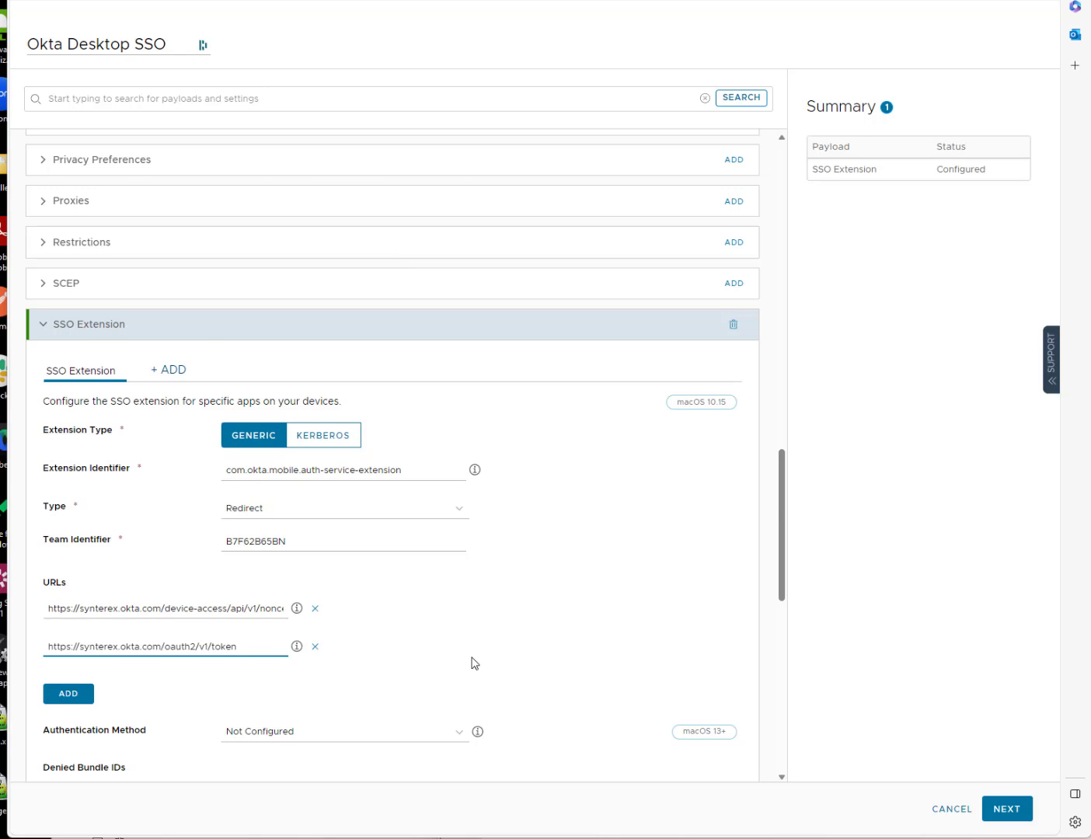
scroll(down, 3)
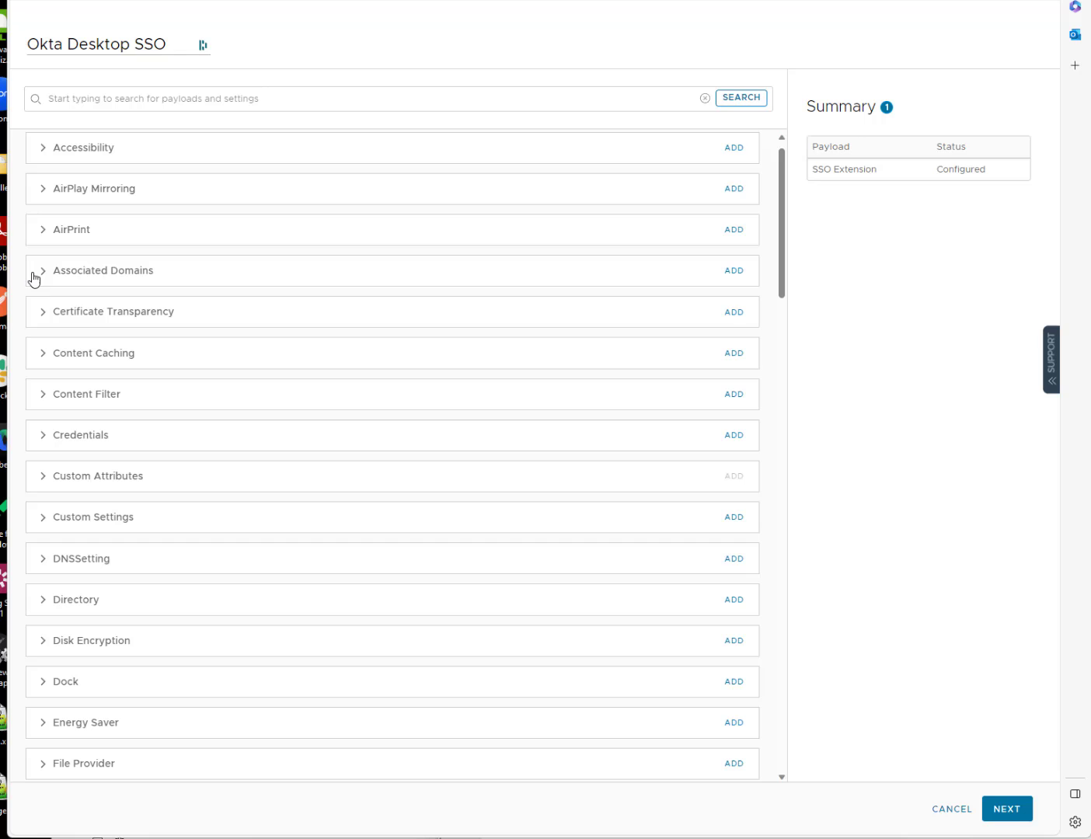
- Add Associated Domains with bundle ID B7F62B65BN.com.okta.mobile.auth-service-extension and domain authsrv.okta.com
click(731, 270)
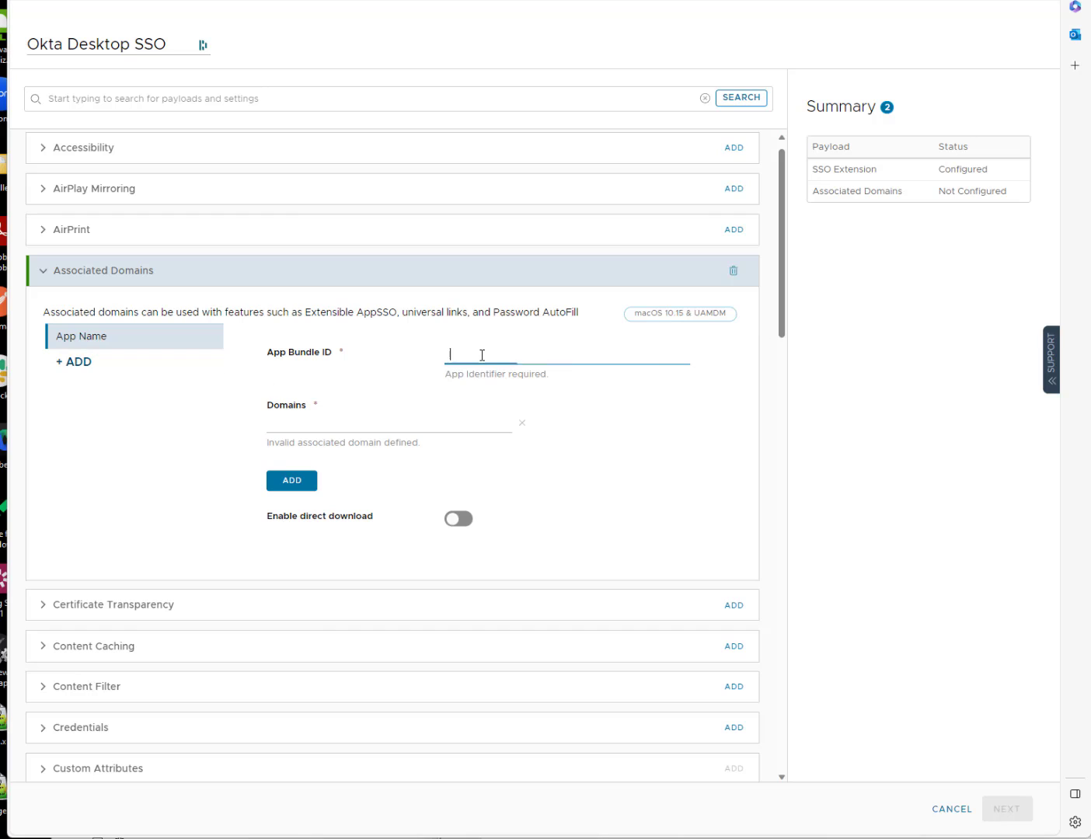
text(B7F62B65BN.com.okta.mobile.auth-service-extension)
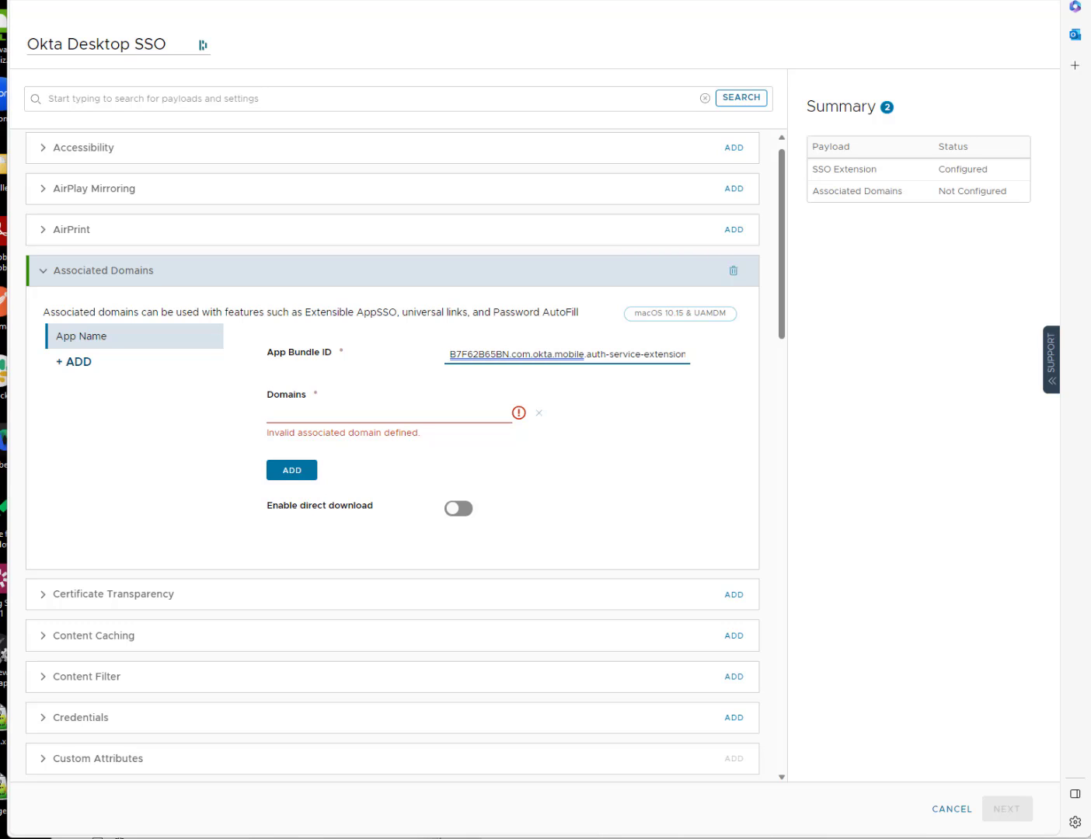
click(389, 412)
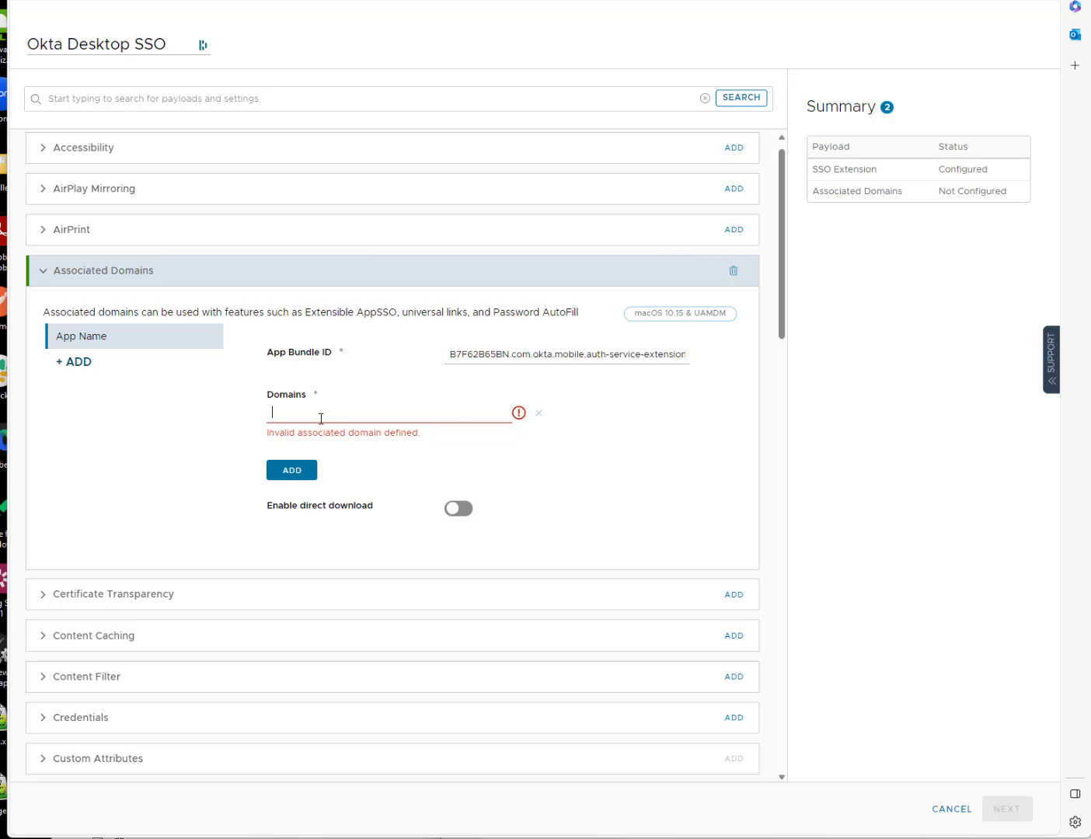
text(authsrv.okta.com)
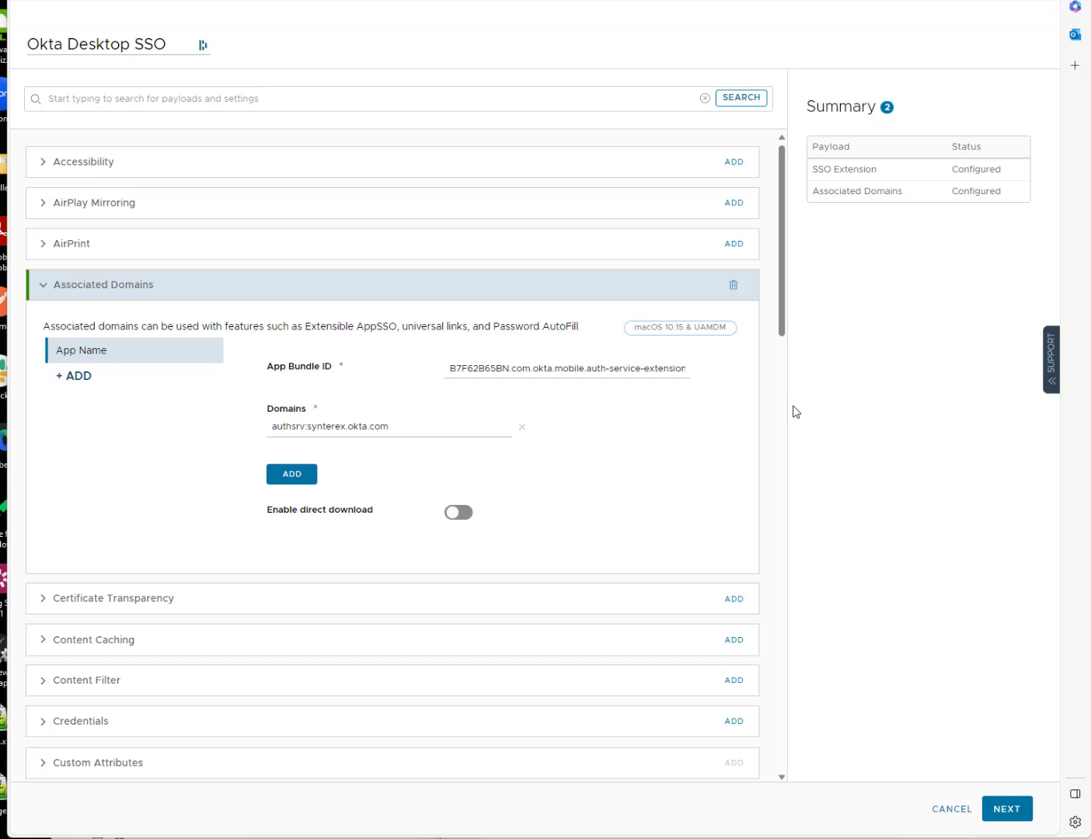
mouse_move(776, 233)
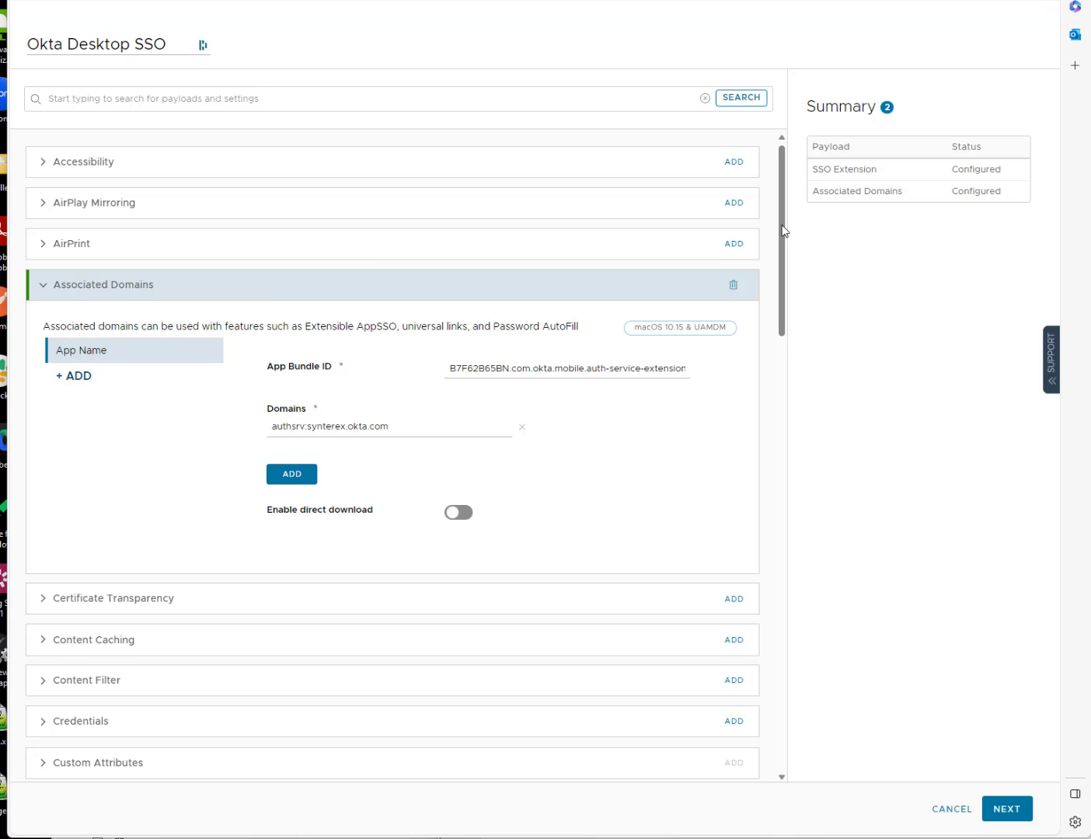
- Add Custom Settings payloads holding the Okta Mobile XML and review both Custom Settings tabs
scroll(down, 3)
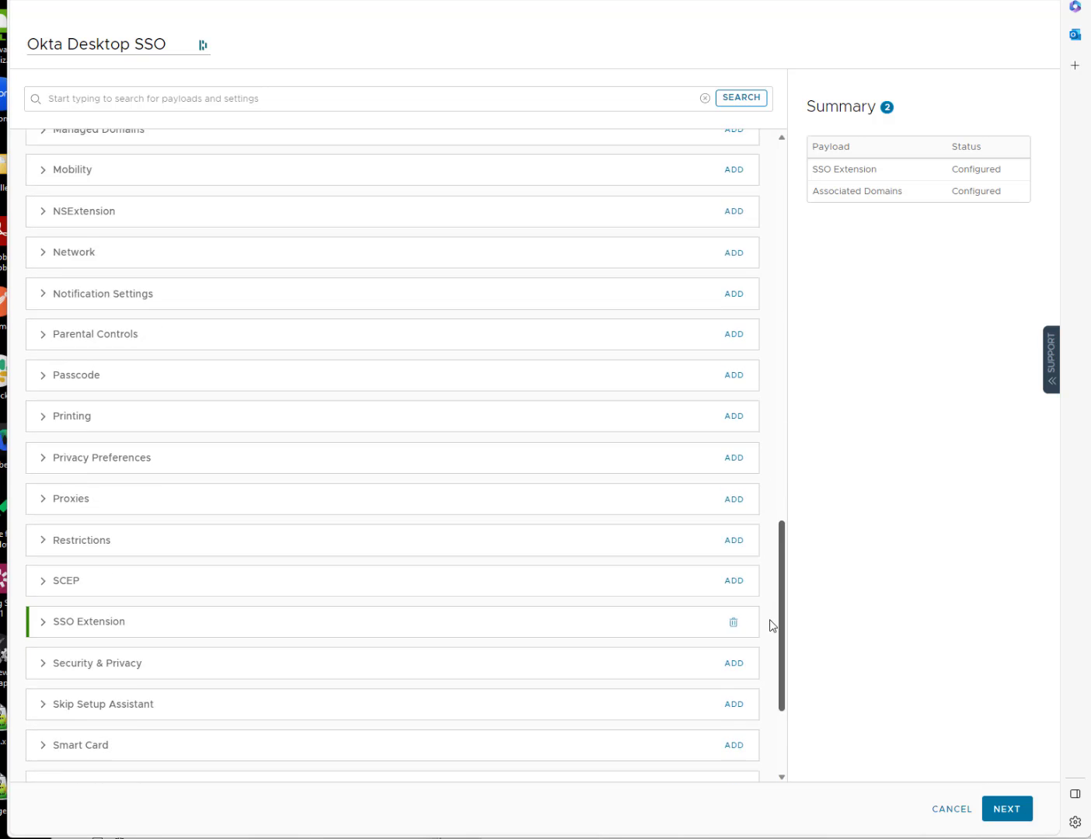
scroll(up, 3)
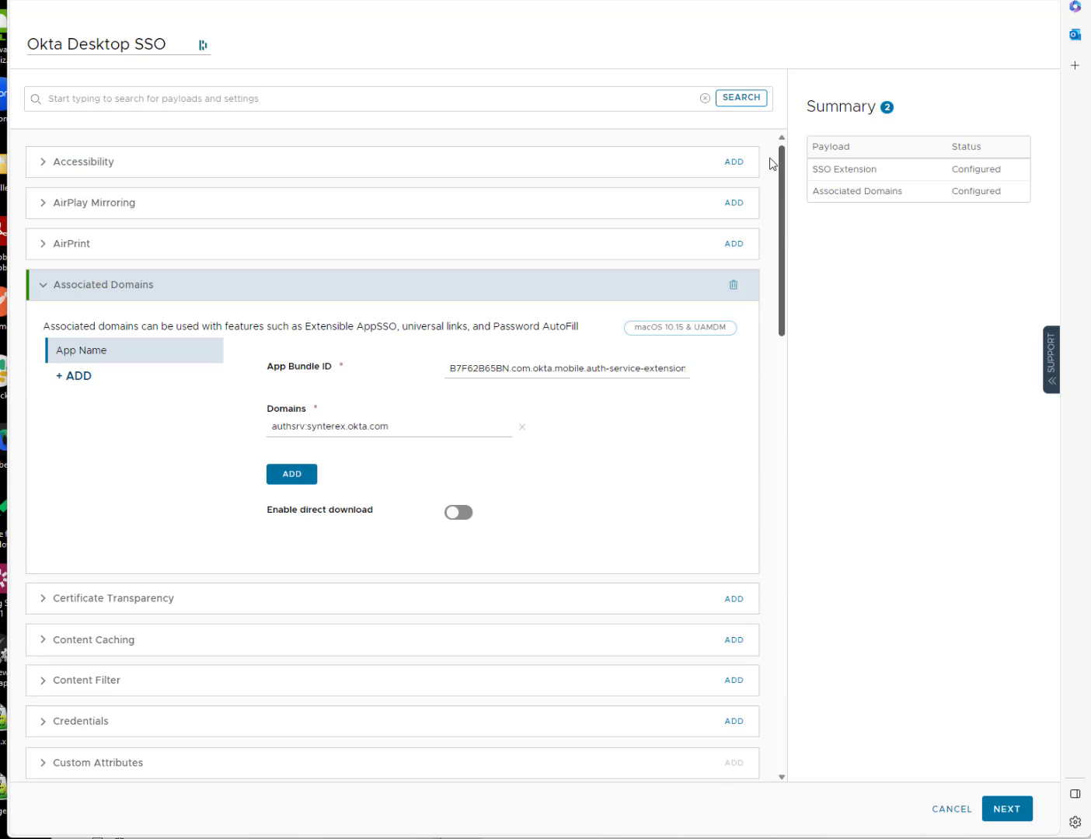
scroll(down, 3)
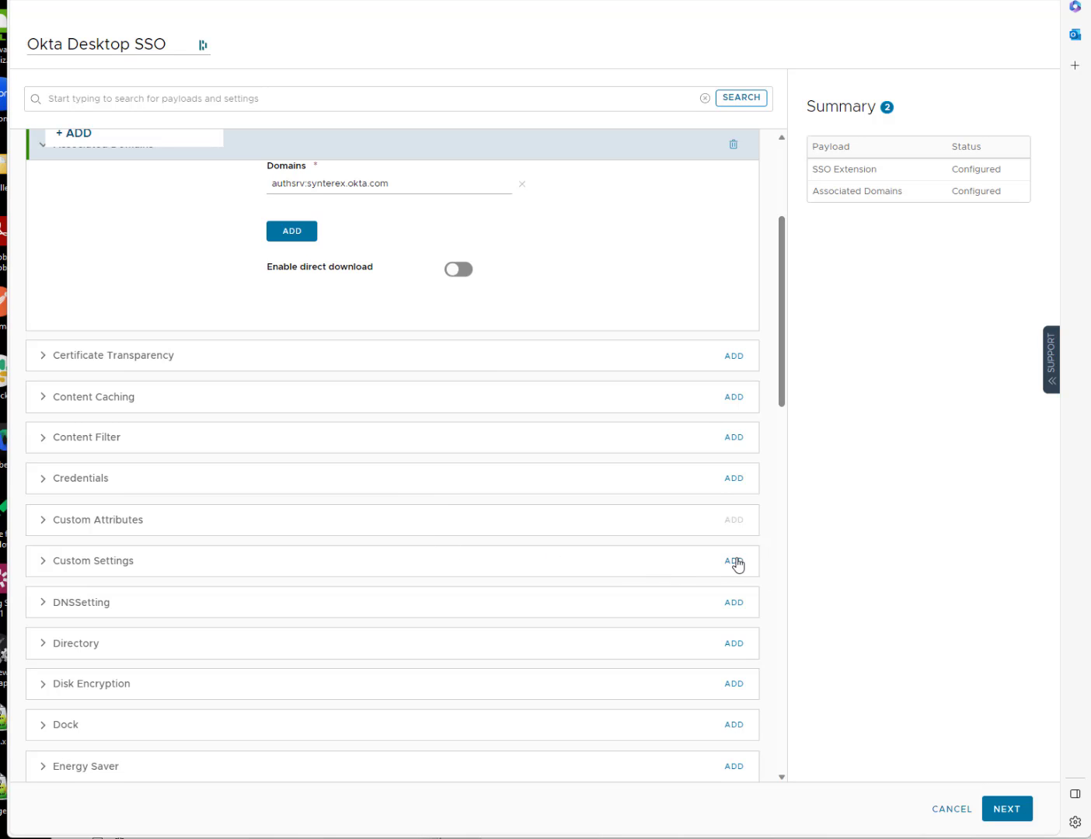
click(734, 561)
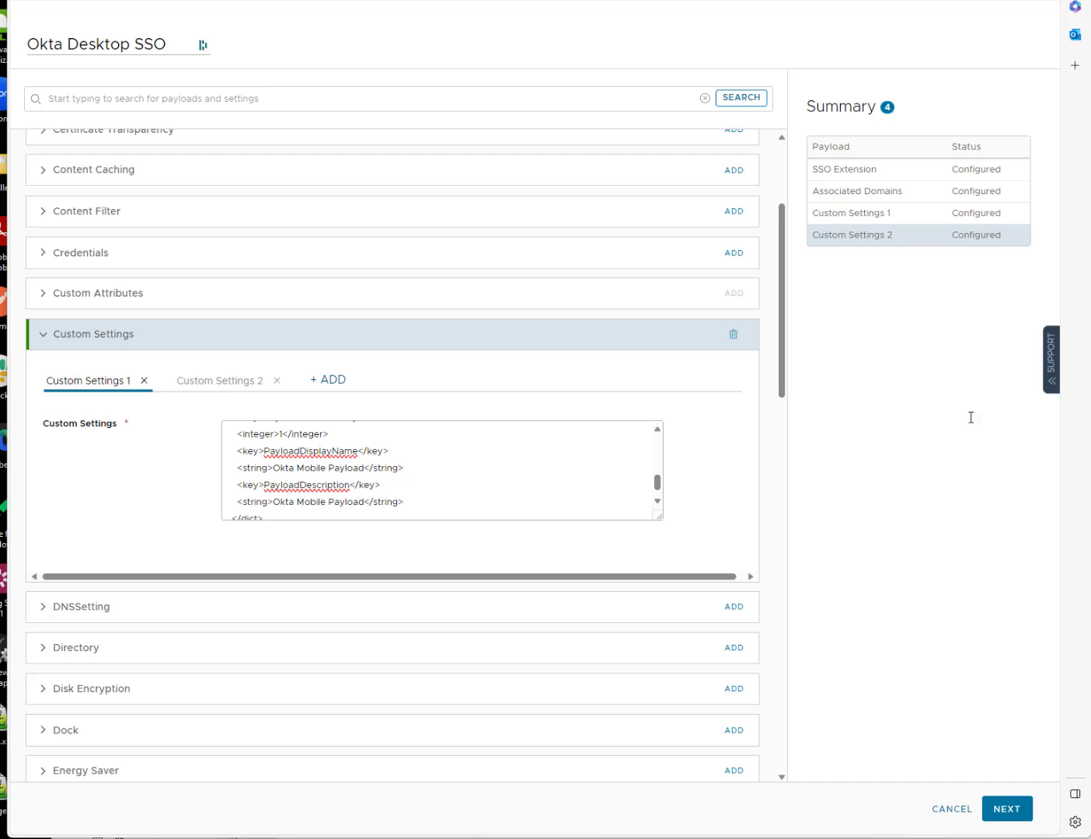
mouse_move(336, 483)
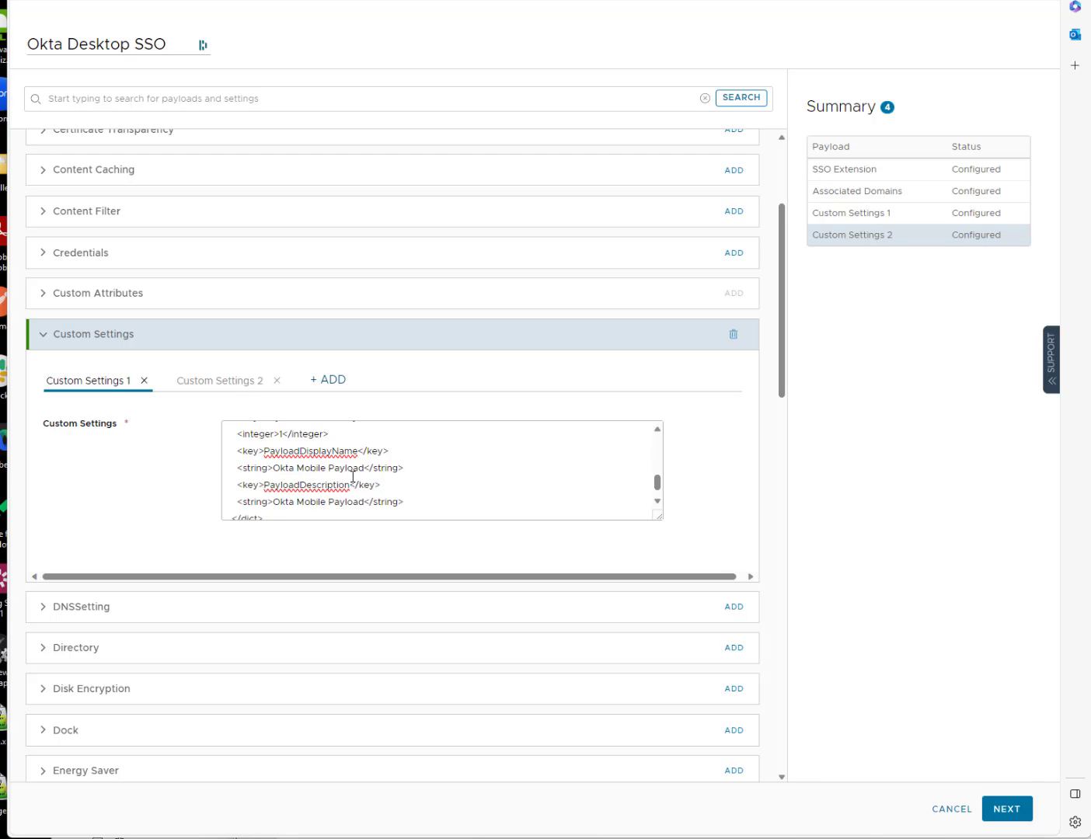
click(221, 381)
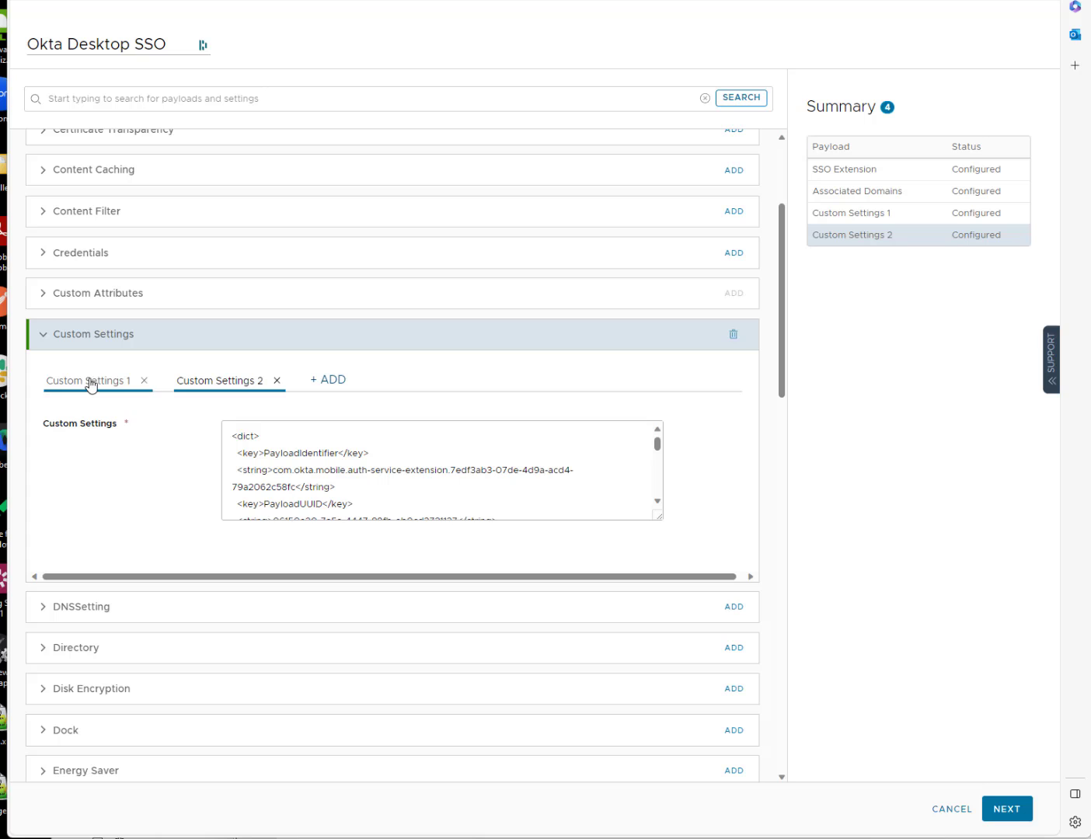
click(221, 381)
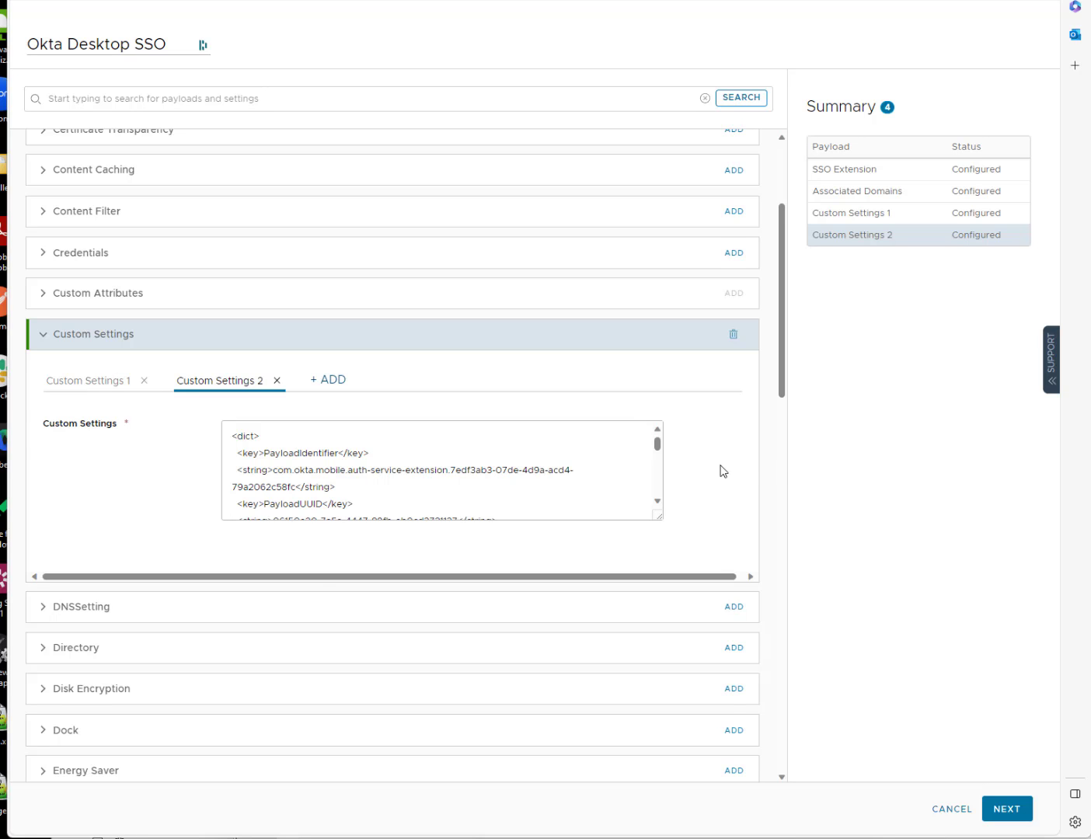
scroll(down, 3)
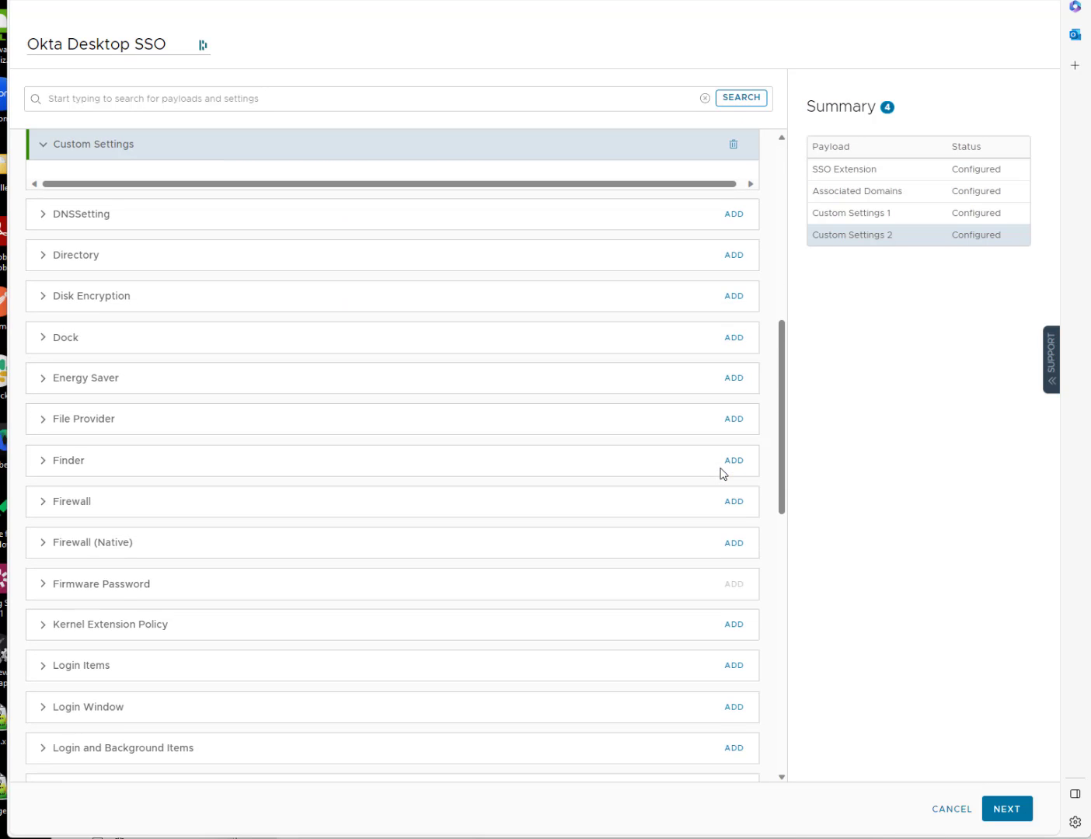
- Refresh the Assignment Summary and save and publish the Okta Desktop SSO profile
click(1007, 808)
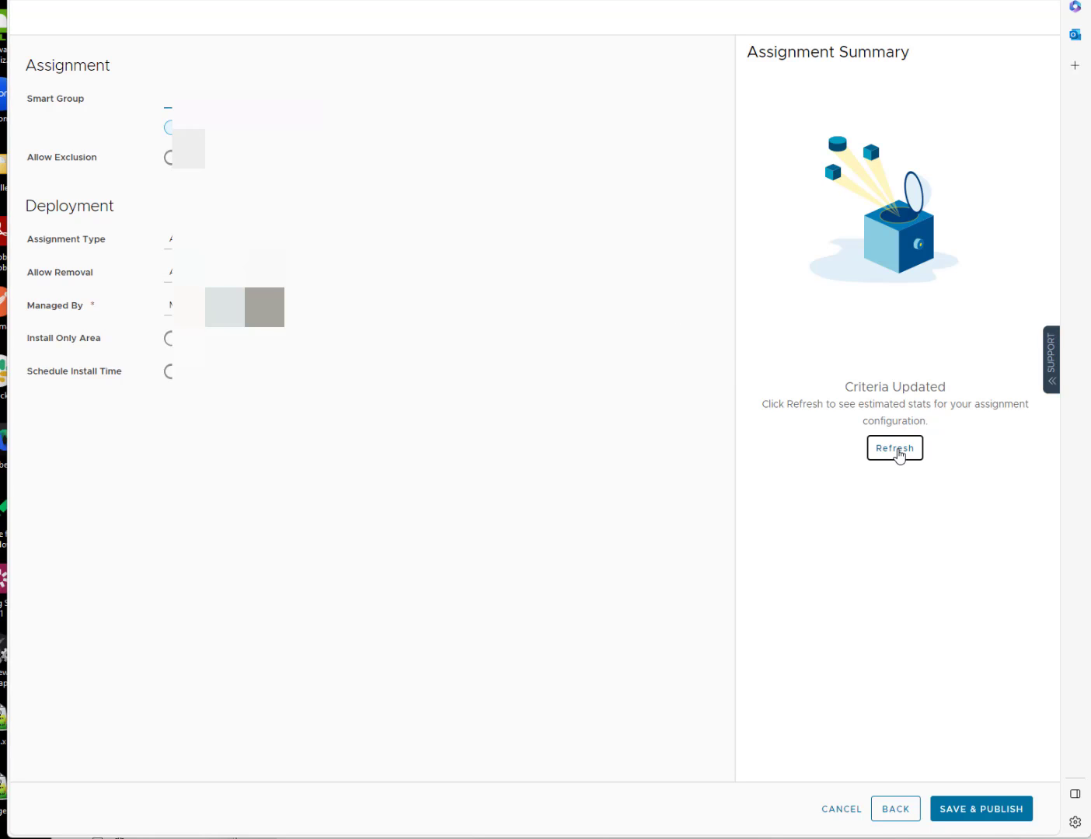
click(895, 448)
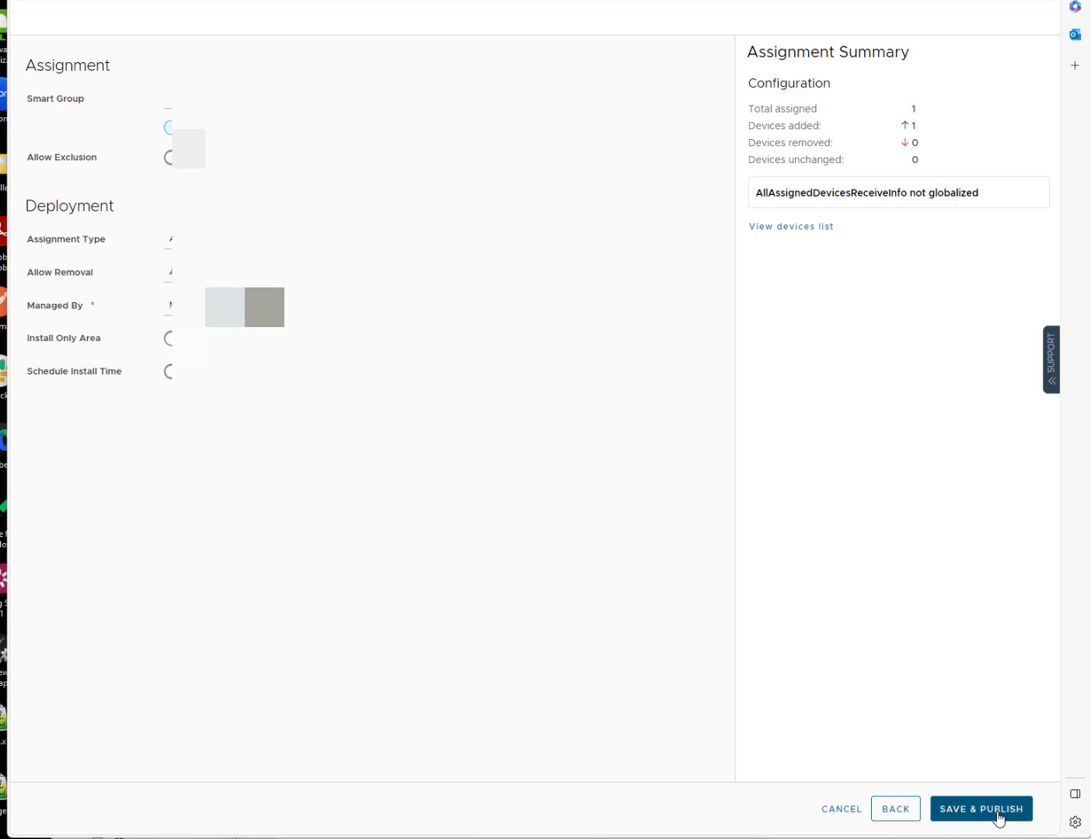
click(979, 808)
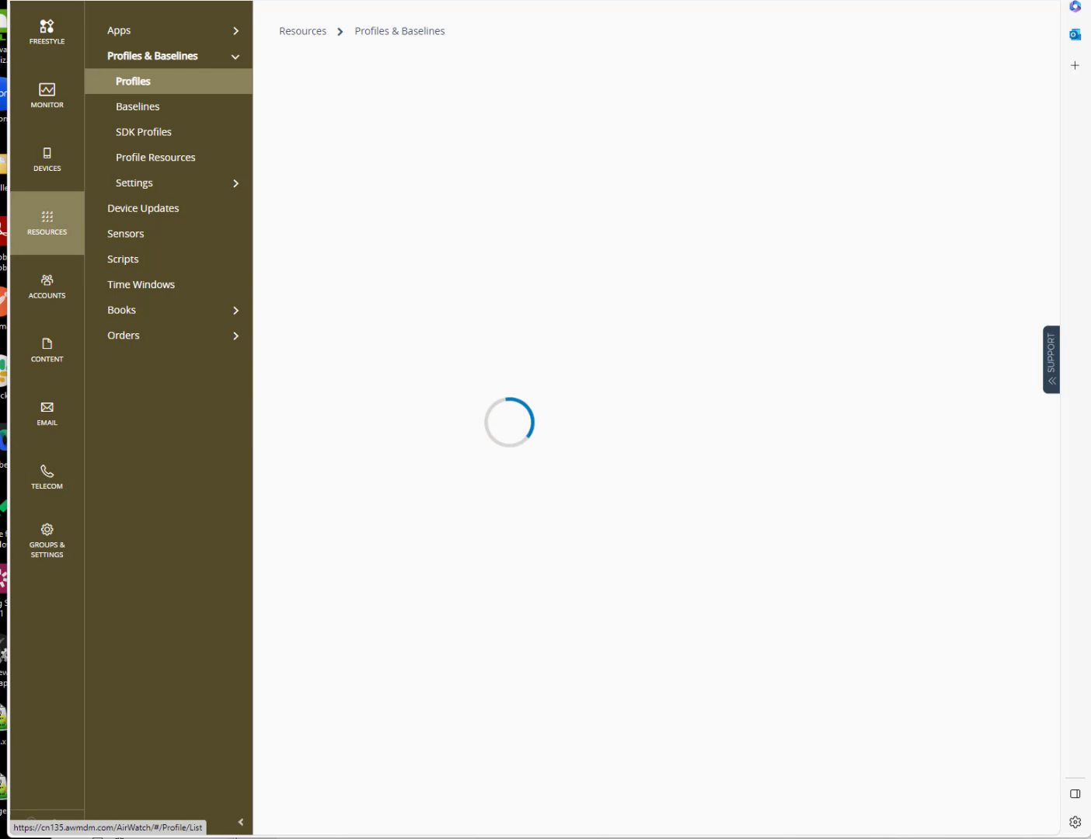